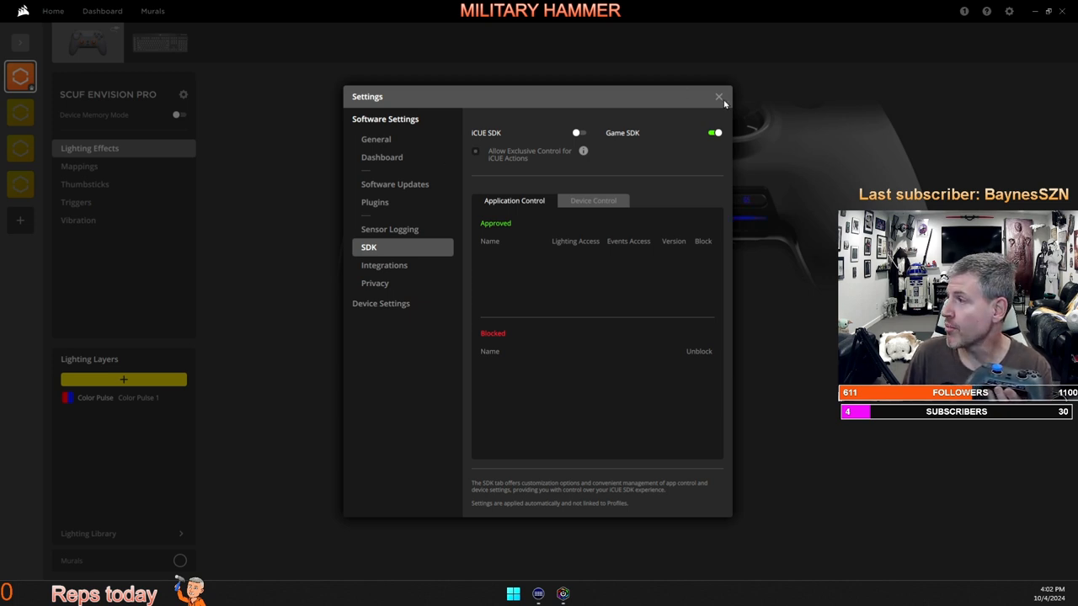
Close the Settings dialog to return to the SCUF Envision Pro lighting effects page
left_click(718, 96)
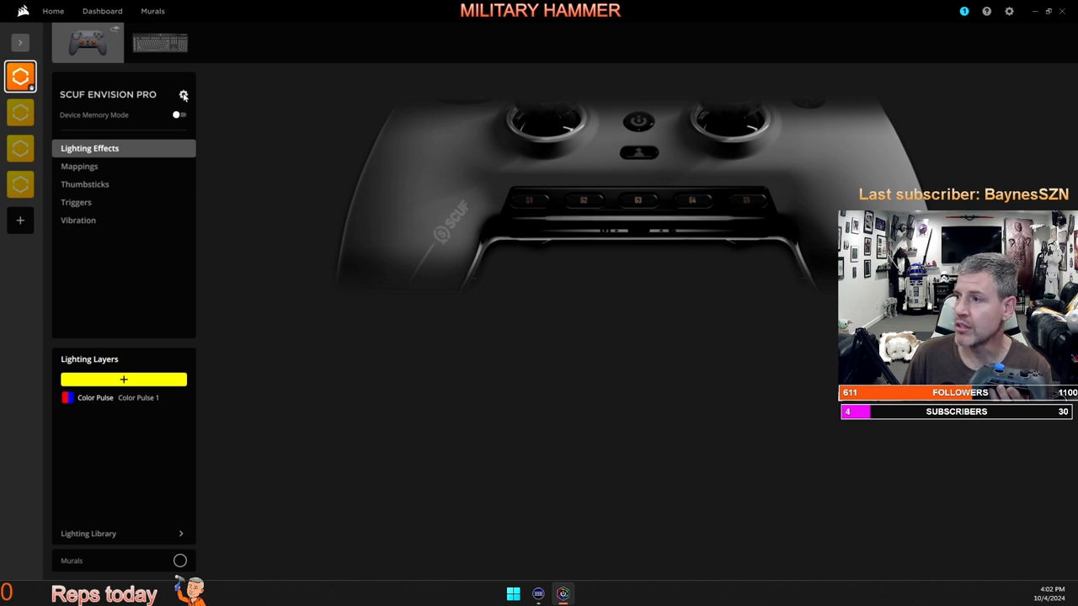
Reopen settings to Software Settings > SDK and switch the iCUE SDK toggle
left_click(184, 94)
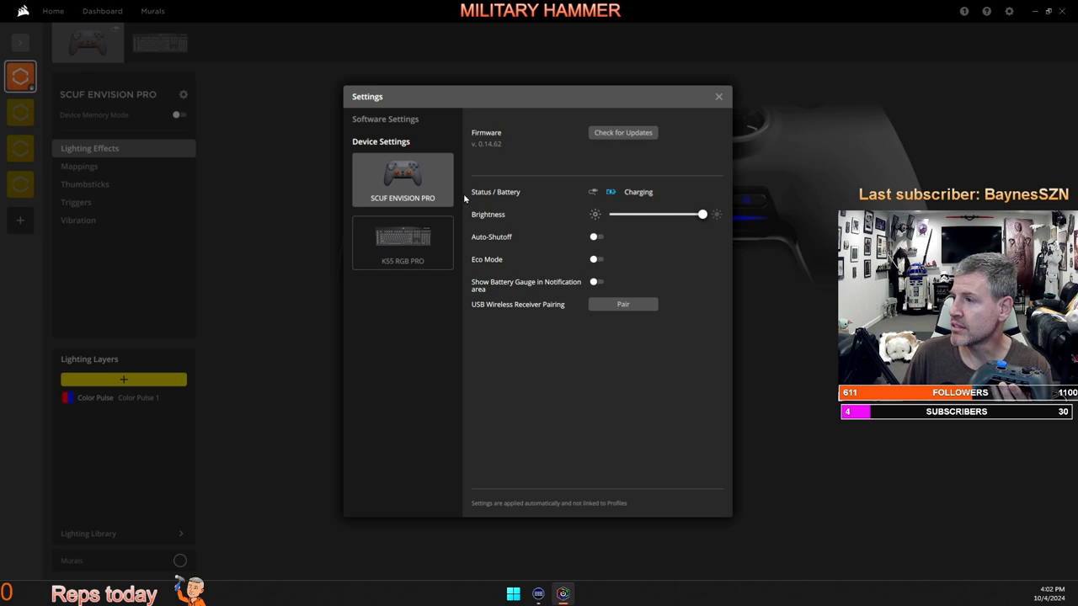
left_click(384, 118)
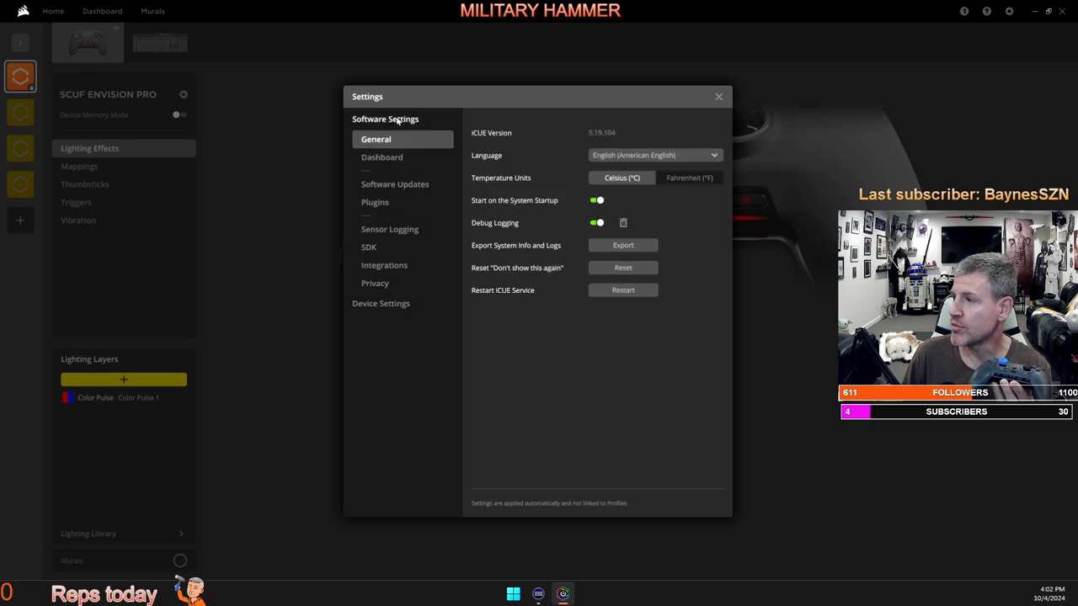
left_click(368, 246)
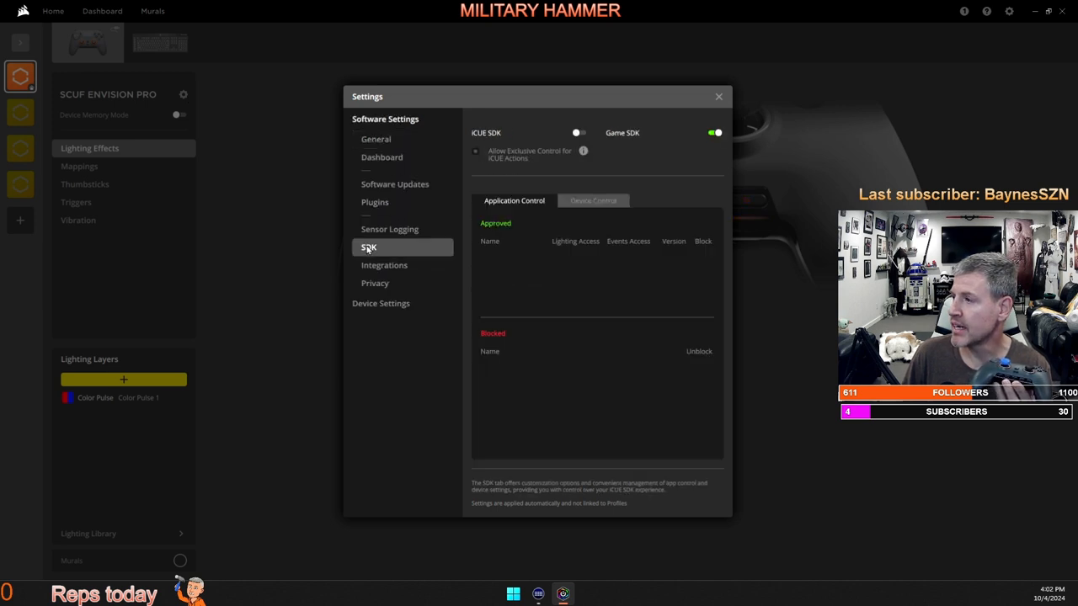
left_click(576, 132)
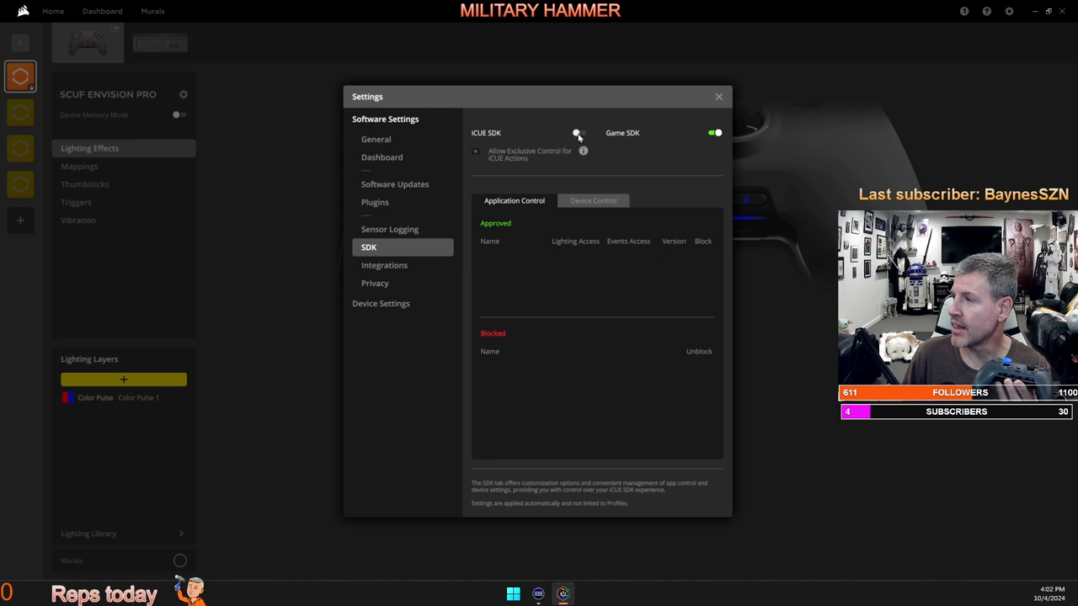